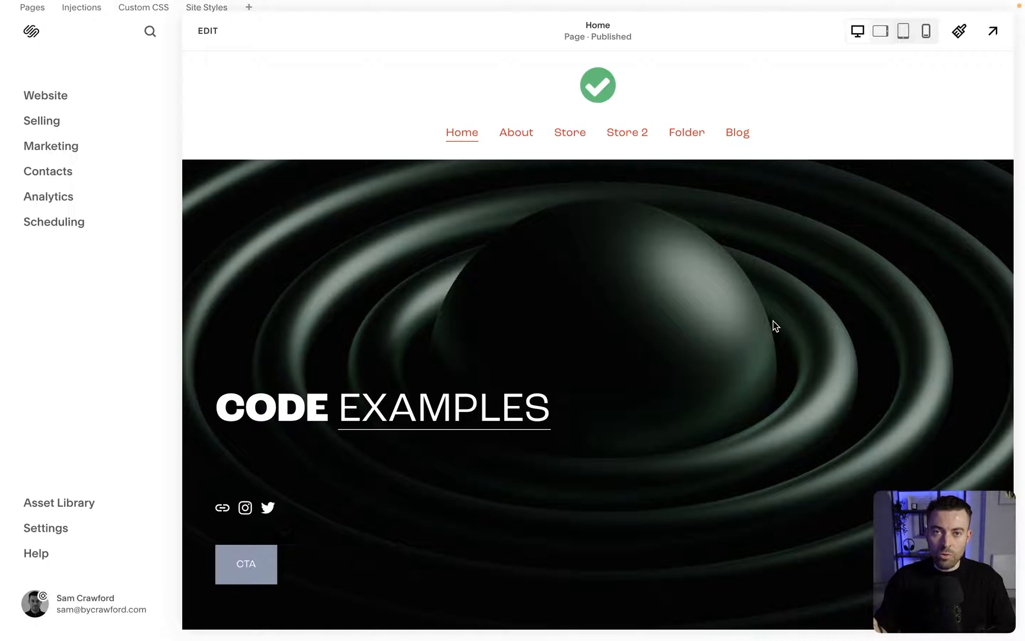
mouse_move(188, 171)
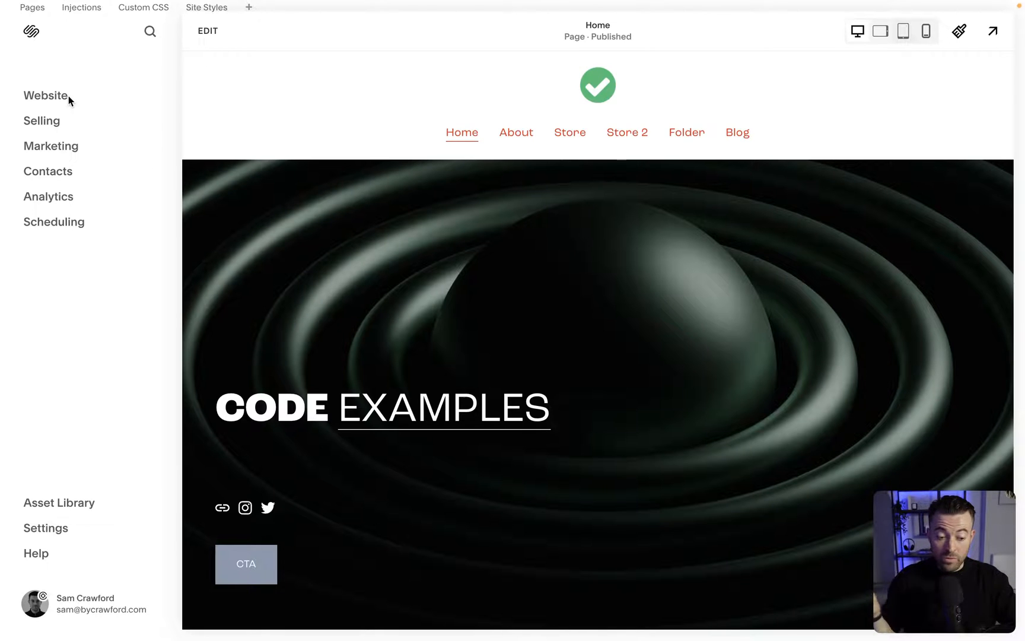
mouse_move(52, 172)
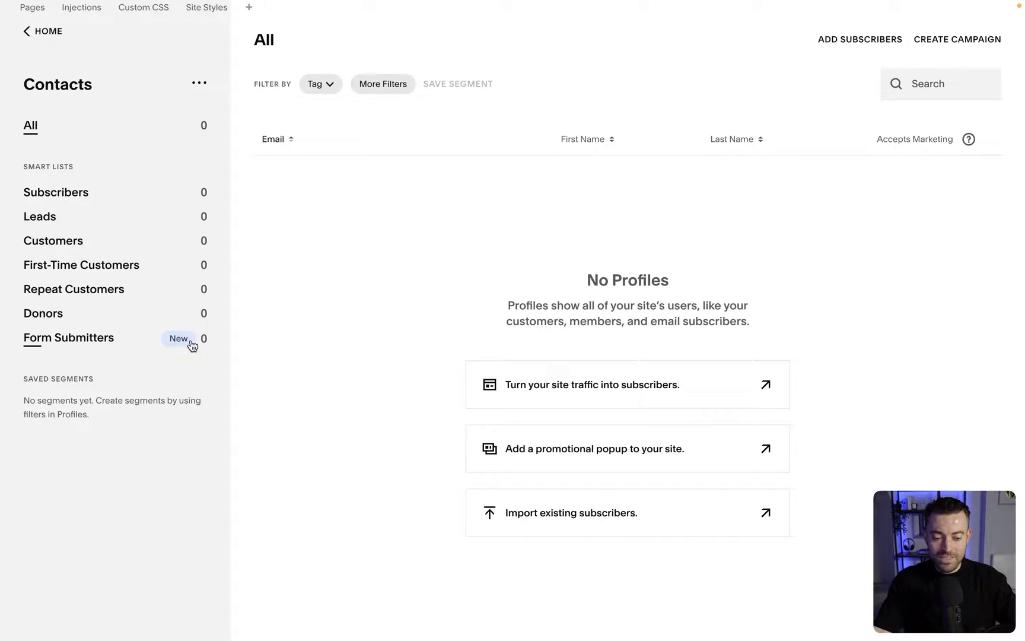
Show the Form Submitters smart list in the Contacts panel
left_click(68, 337)
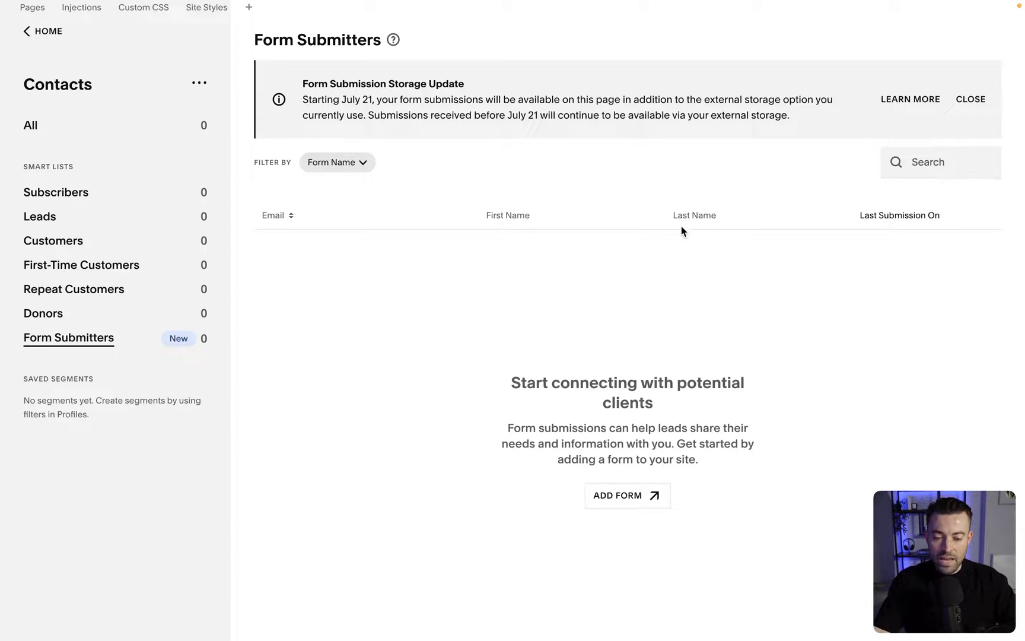
mouse_move(694, 364)
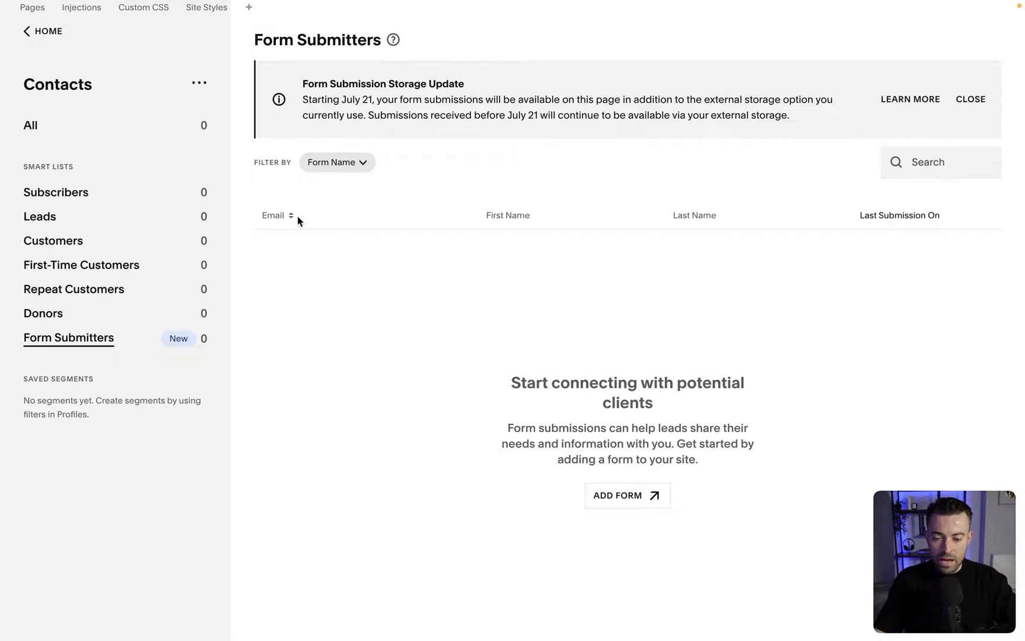
mouse_move(750, 294)
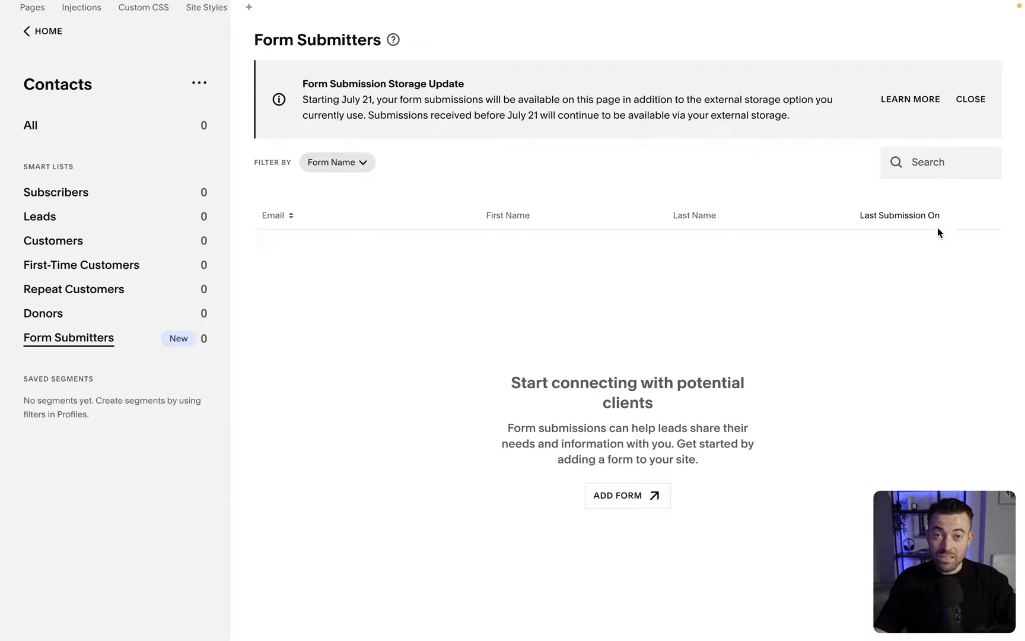
mouse_move(918, 292)
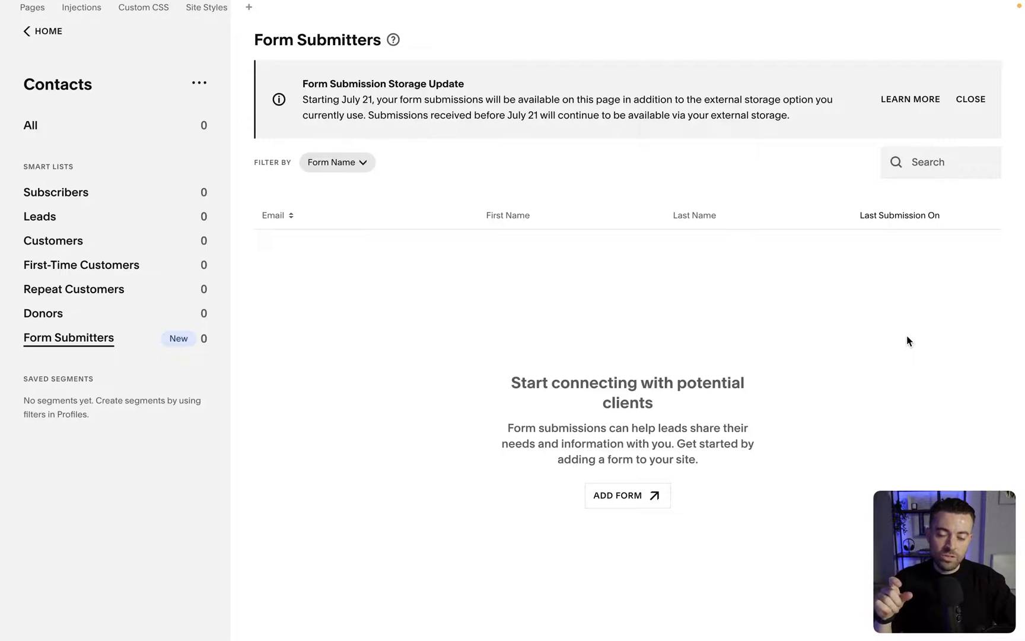
mouse_move(776, 337)
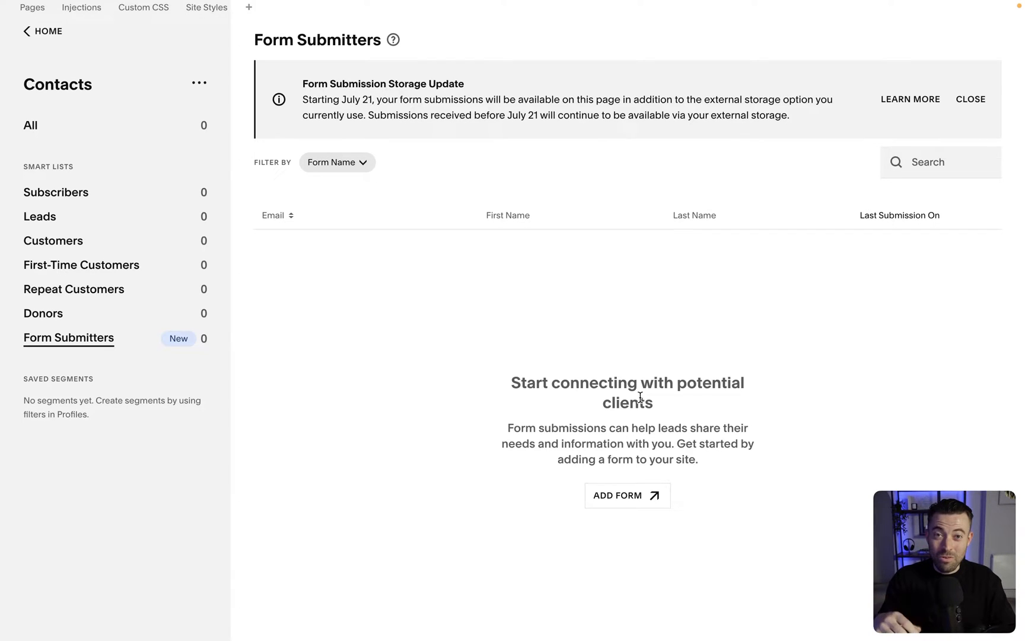
mouse_move(834, 288)
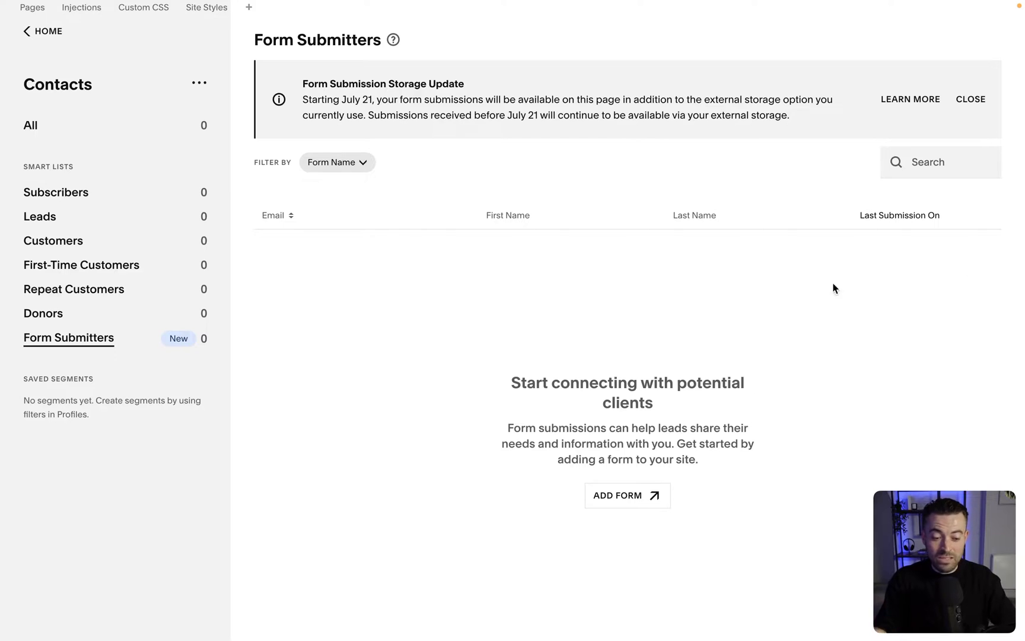
left_click(922, 161)
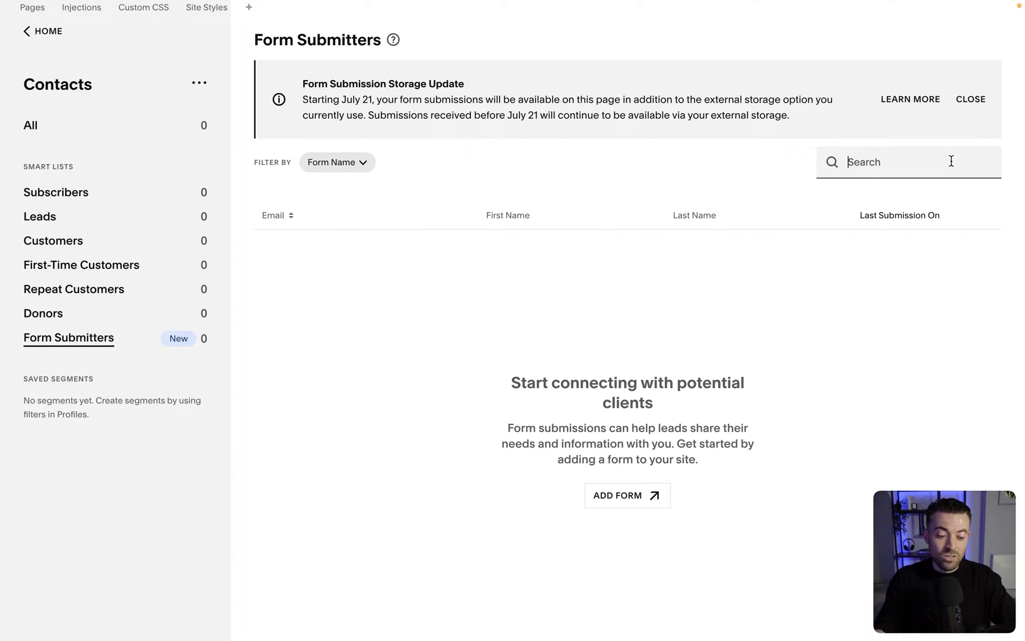